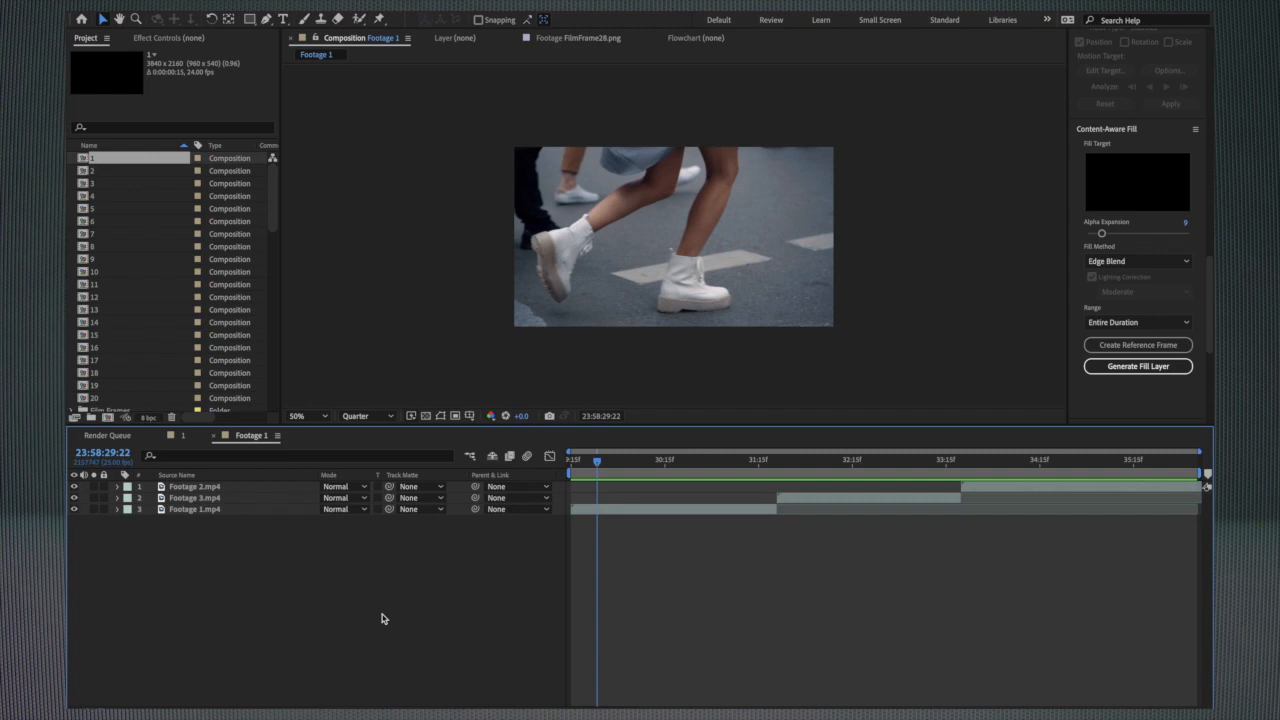
mouse_move(196, 298)
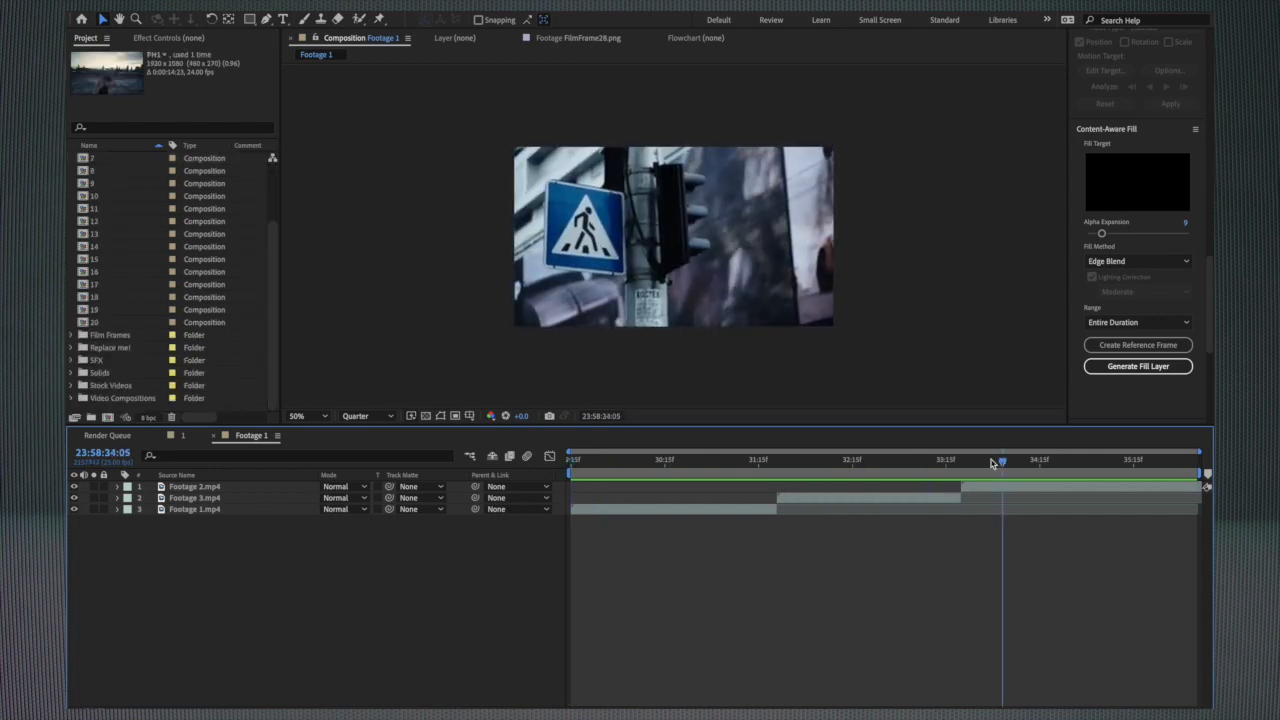
Open the collage transition composition from the Project panel
click(804, 460)
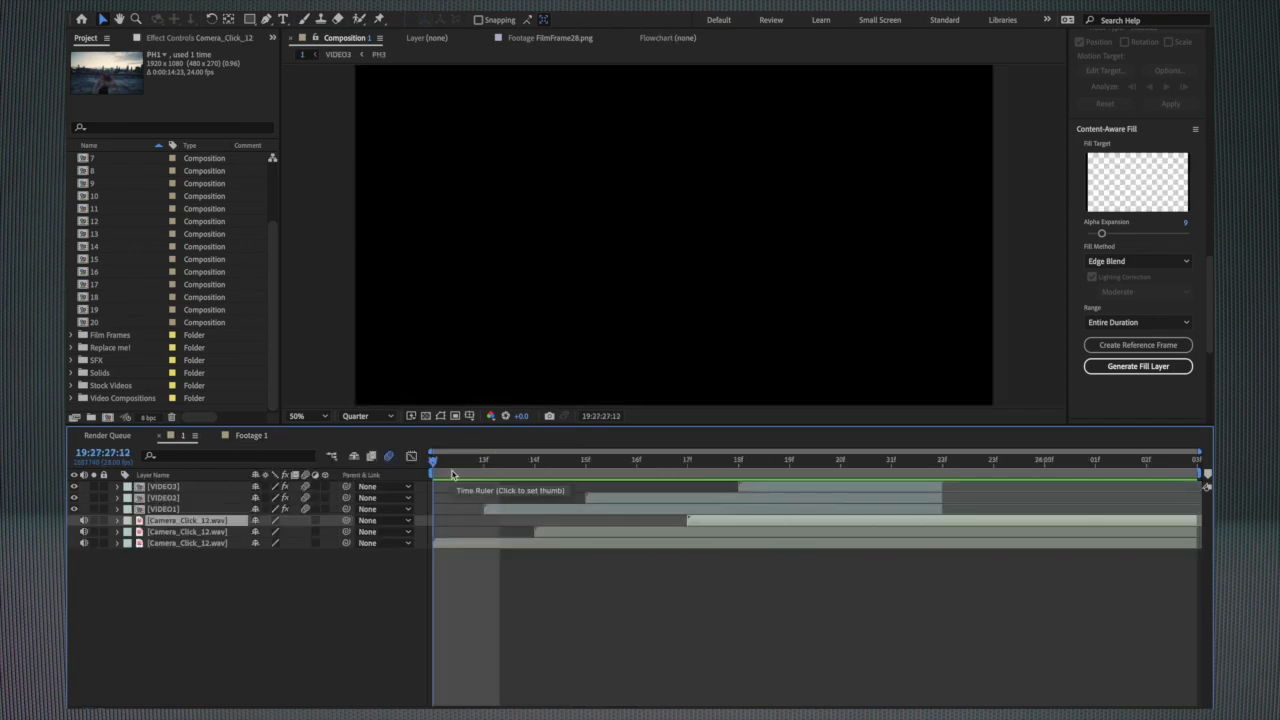
Scrub the transition timeline to watch the three-frame collage, then jump back earlier
click(840, 460)
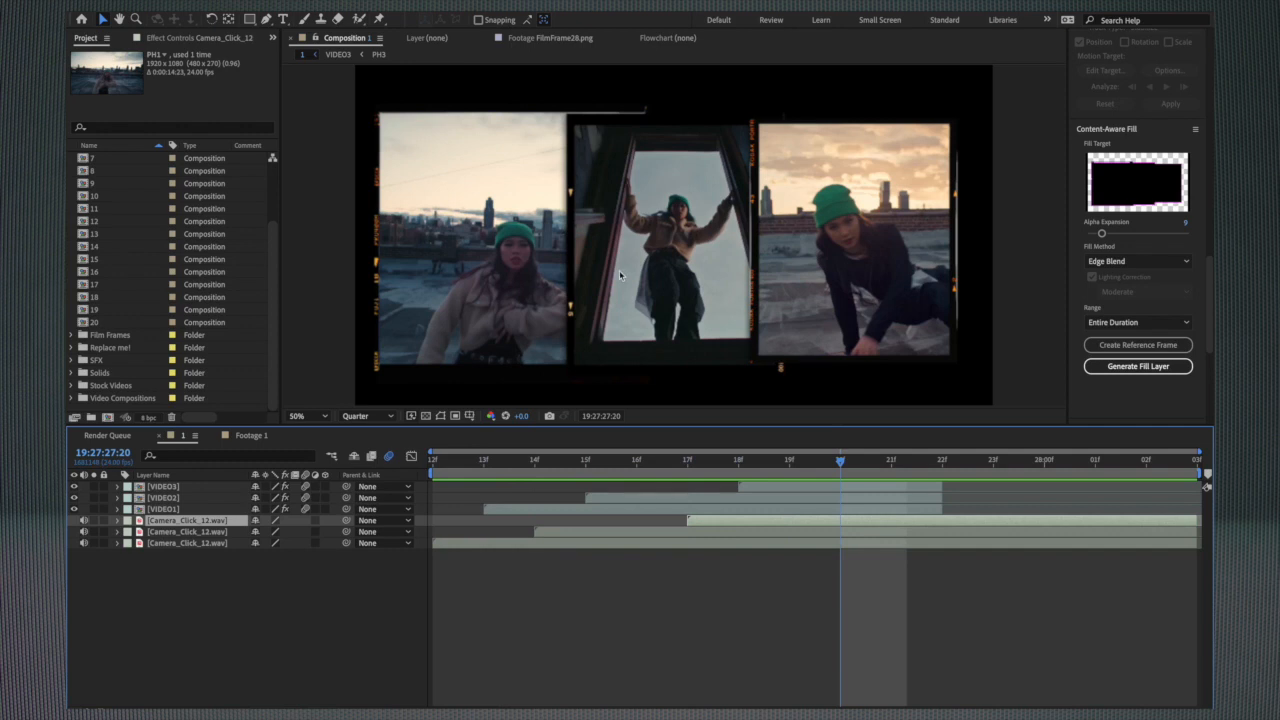
mouse_move(490, 244)
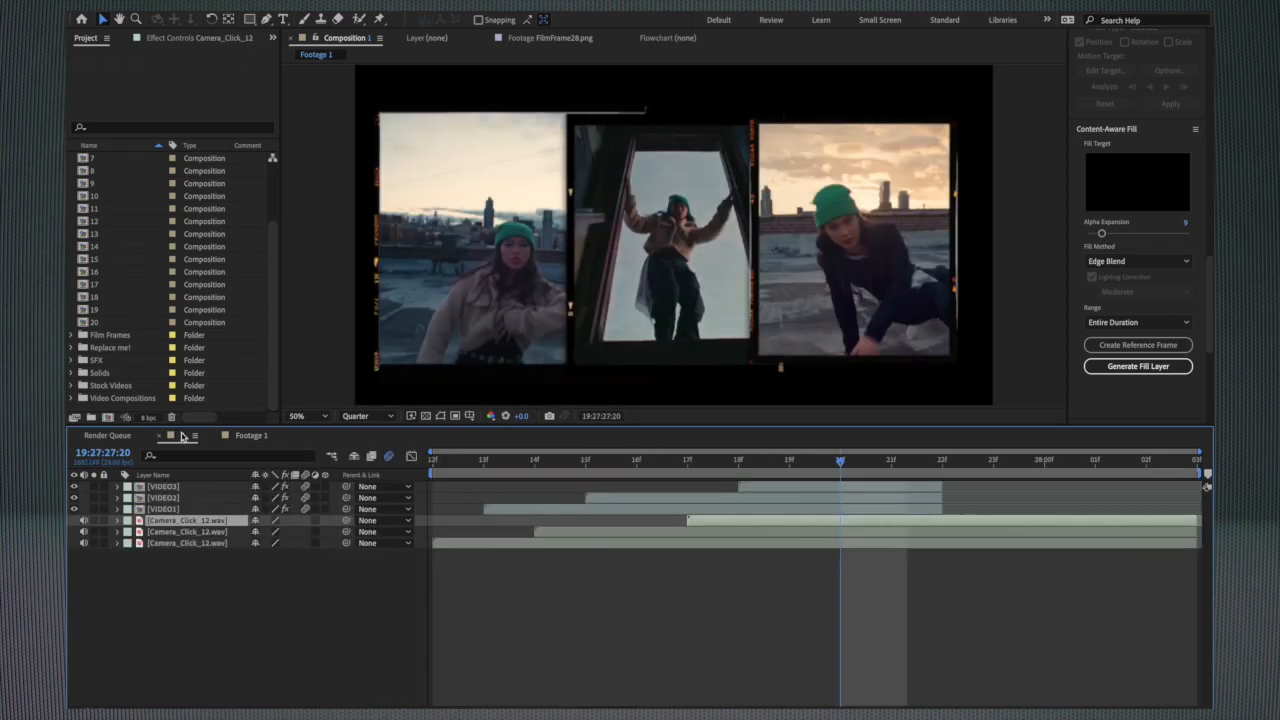
click(584, 458)
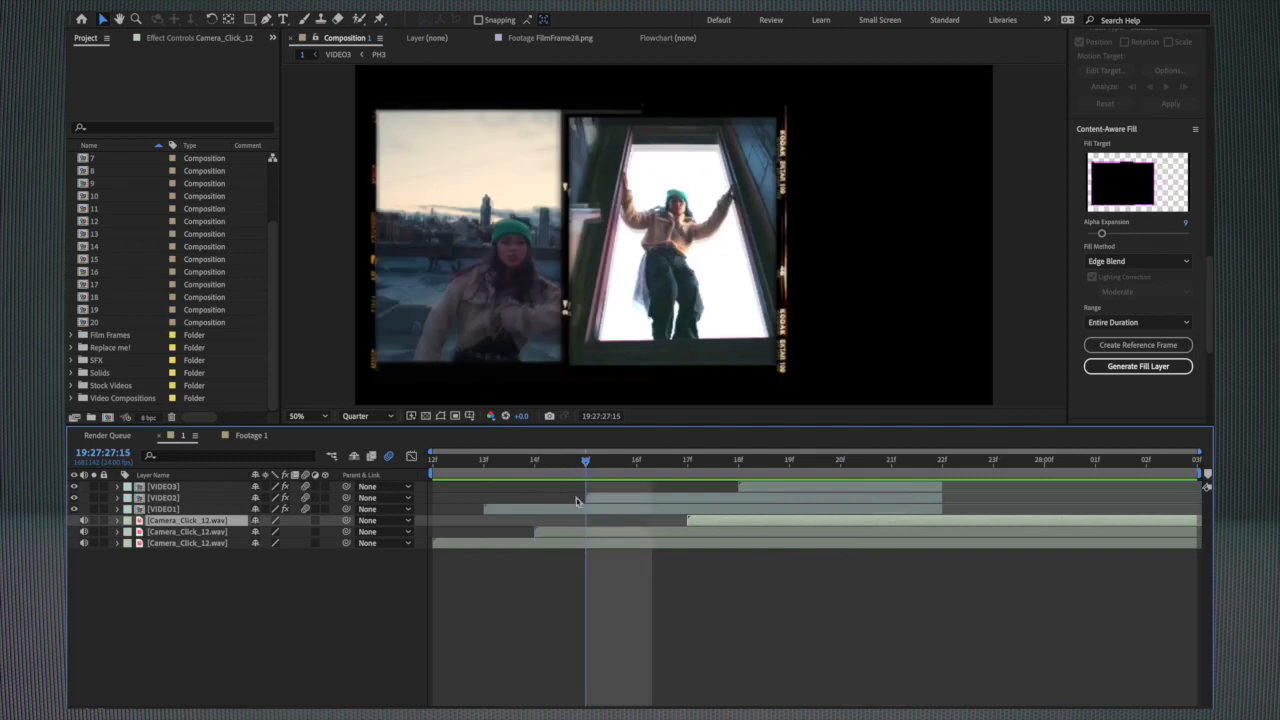
click(164, 510)
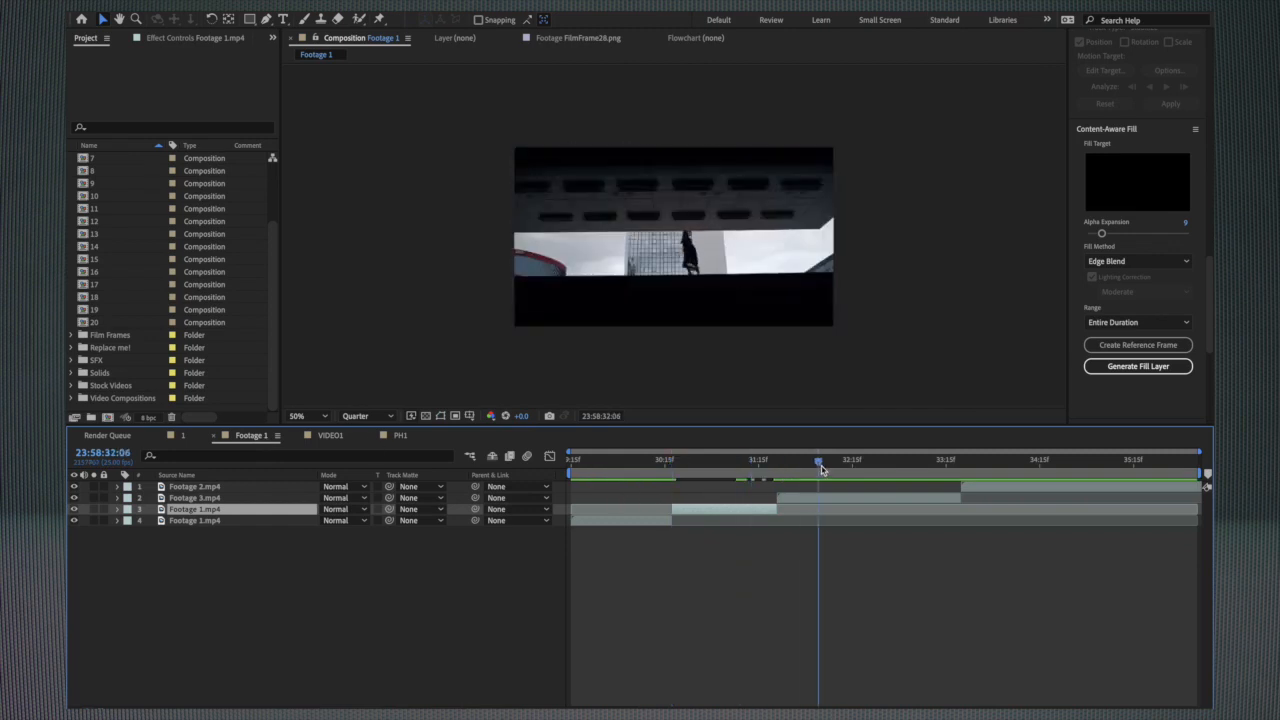
Scrub Footage 1 to the cut and fill the placeholder sub-comps with the project clips
drag(818, 460, 878, 460)
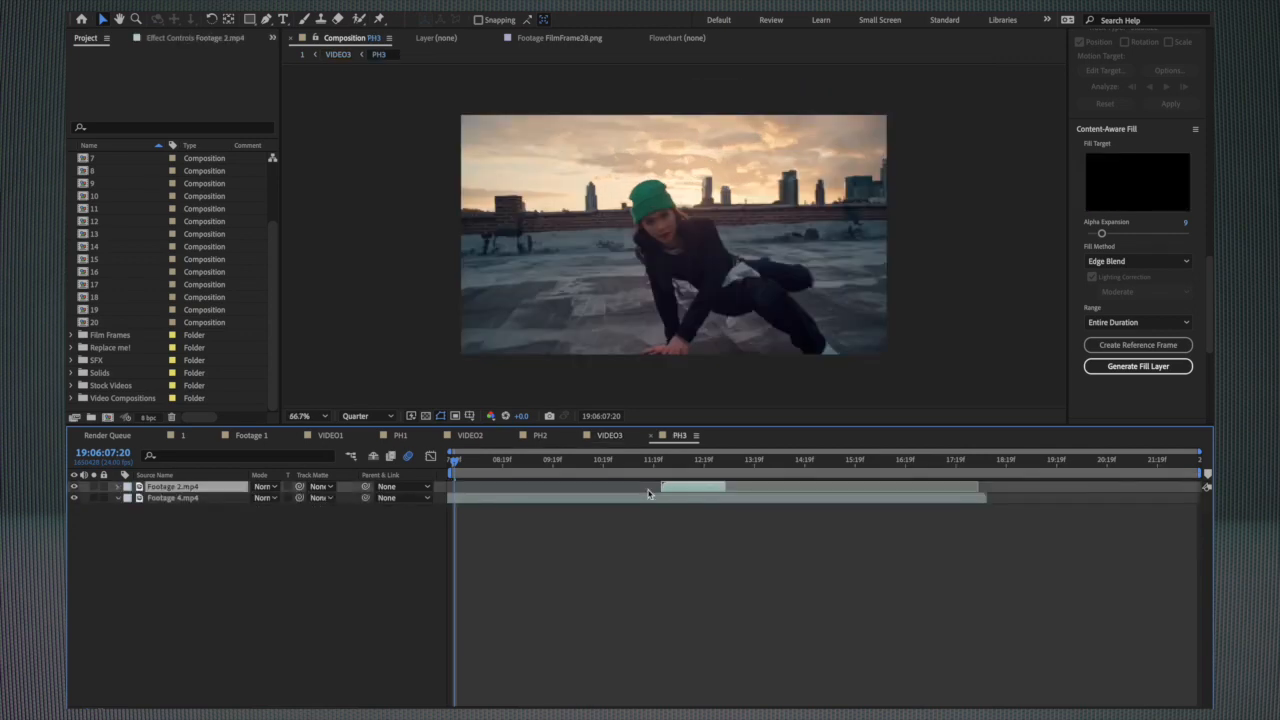
click(452, 458)
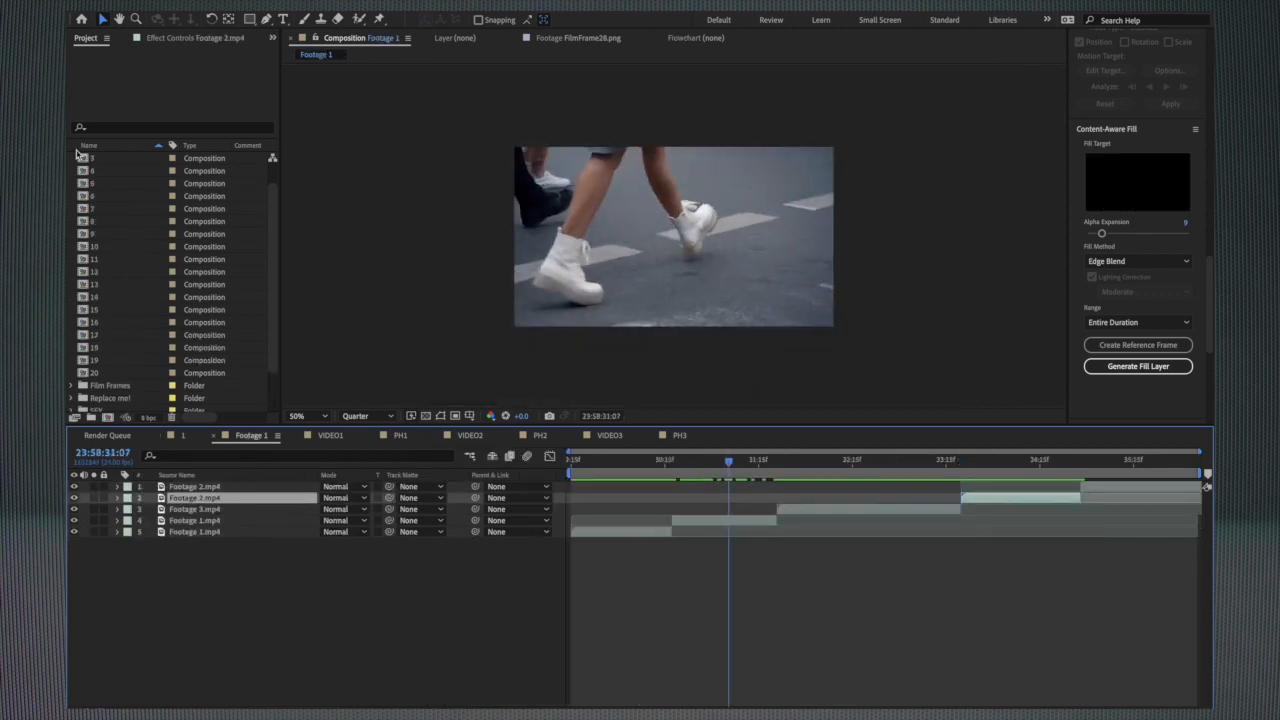
Place the transition comp at the cut in Footage 1 and reveal its Scale to fit the frame
click(92, 158)
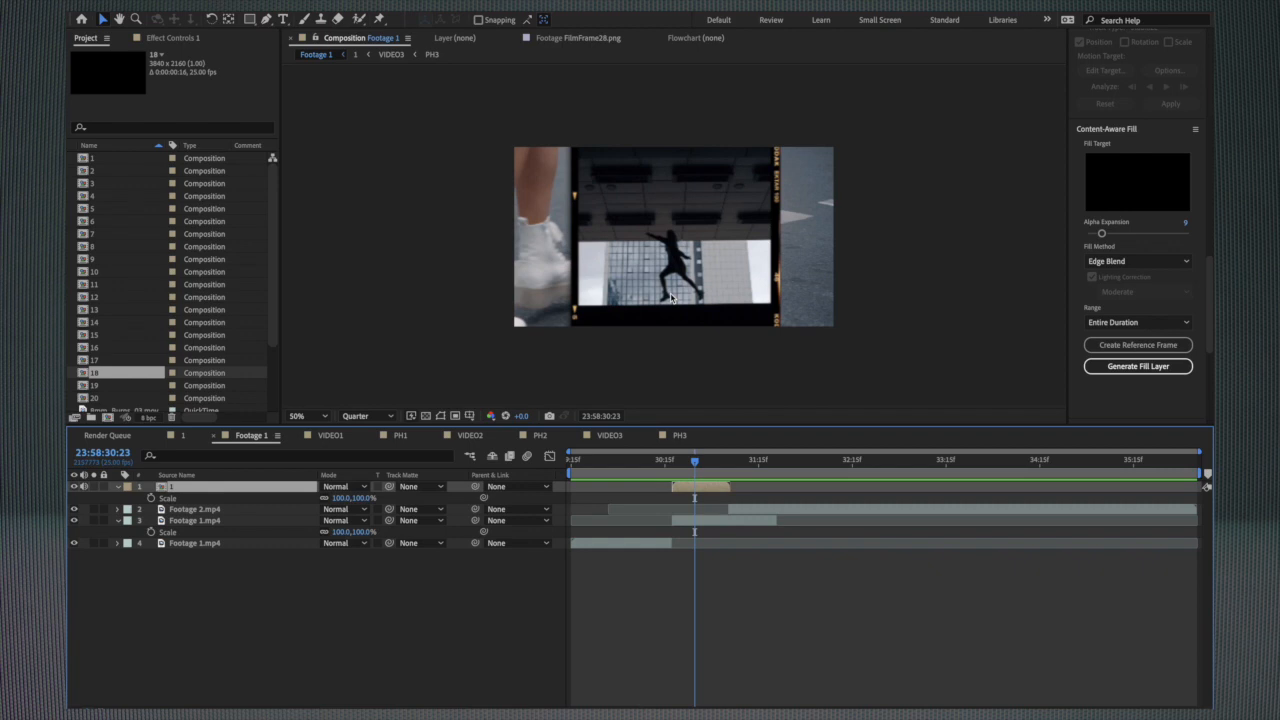
mouse_move(688, 500)
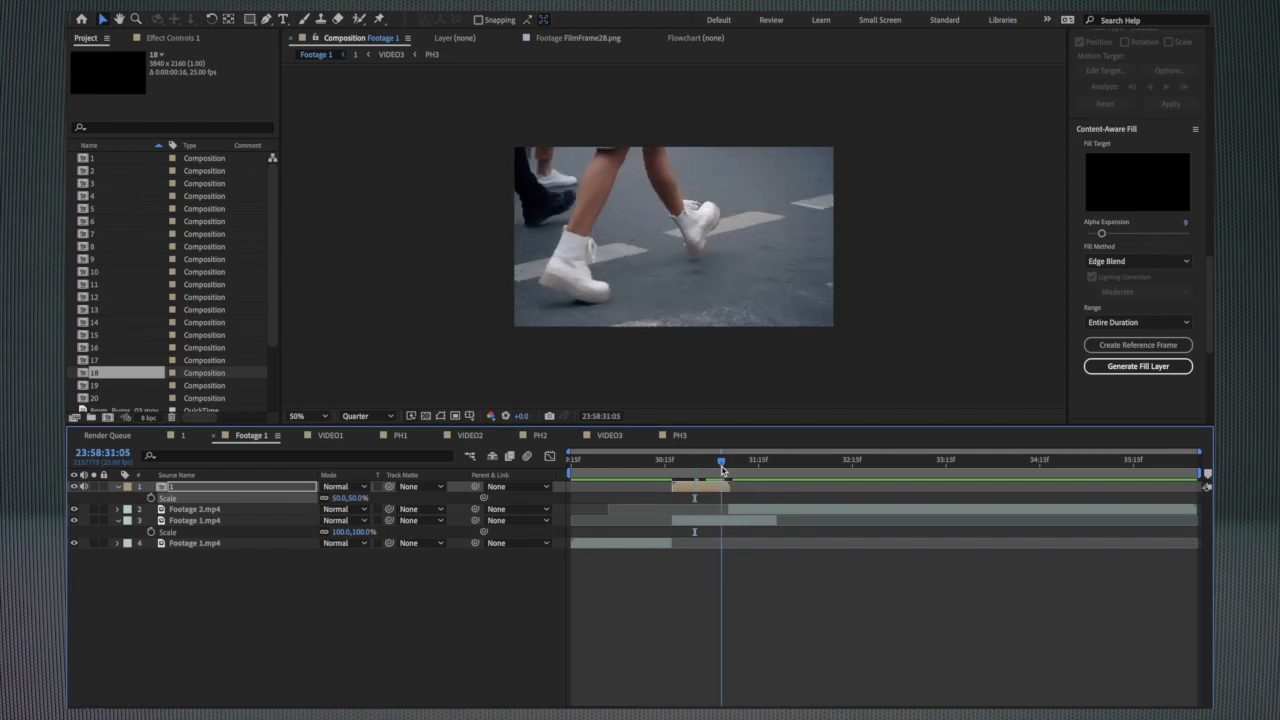
Move to the transition start and select the footage clip beneath it for time remapping
click(596, 460)
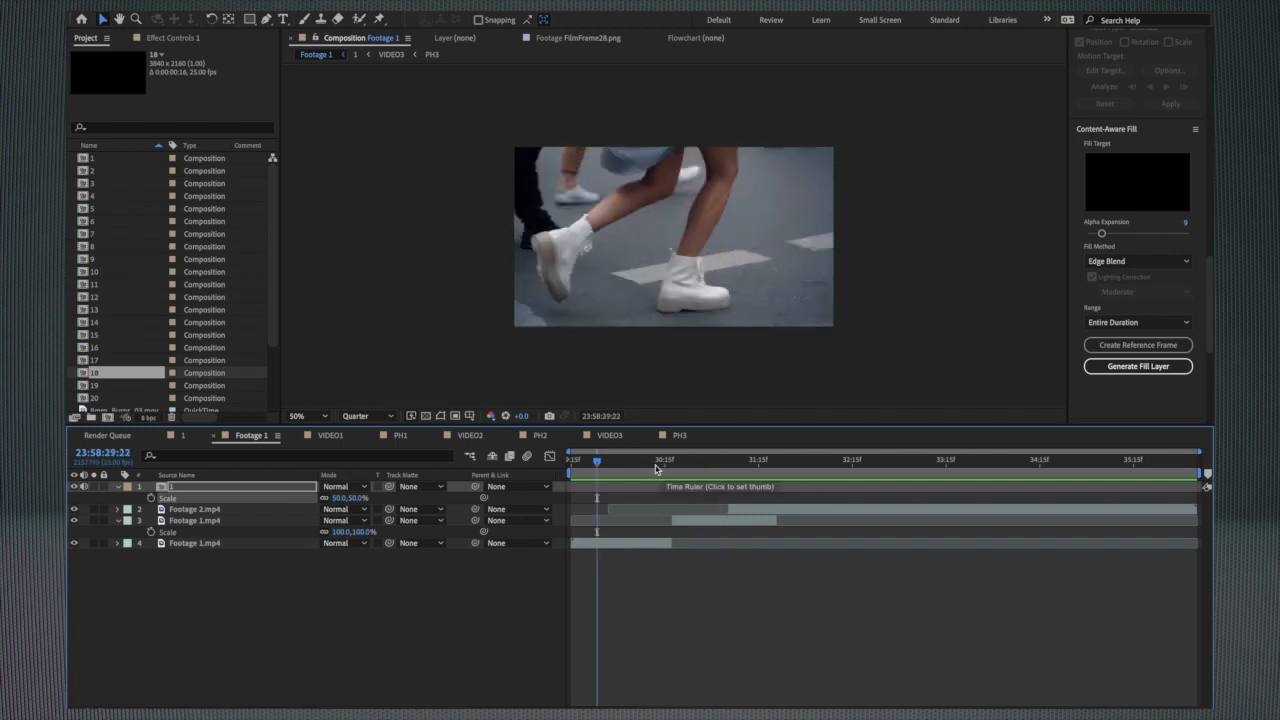
click(638, 460)
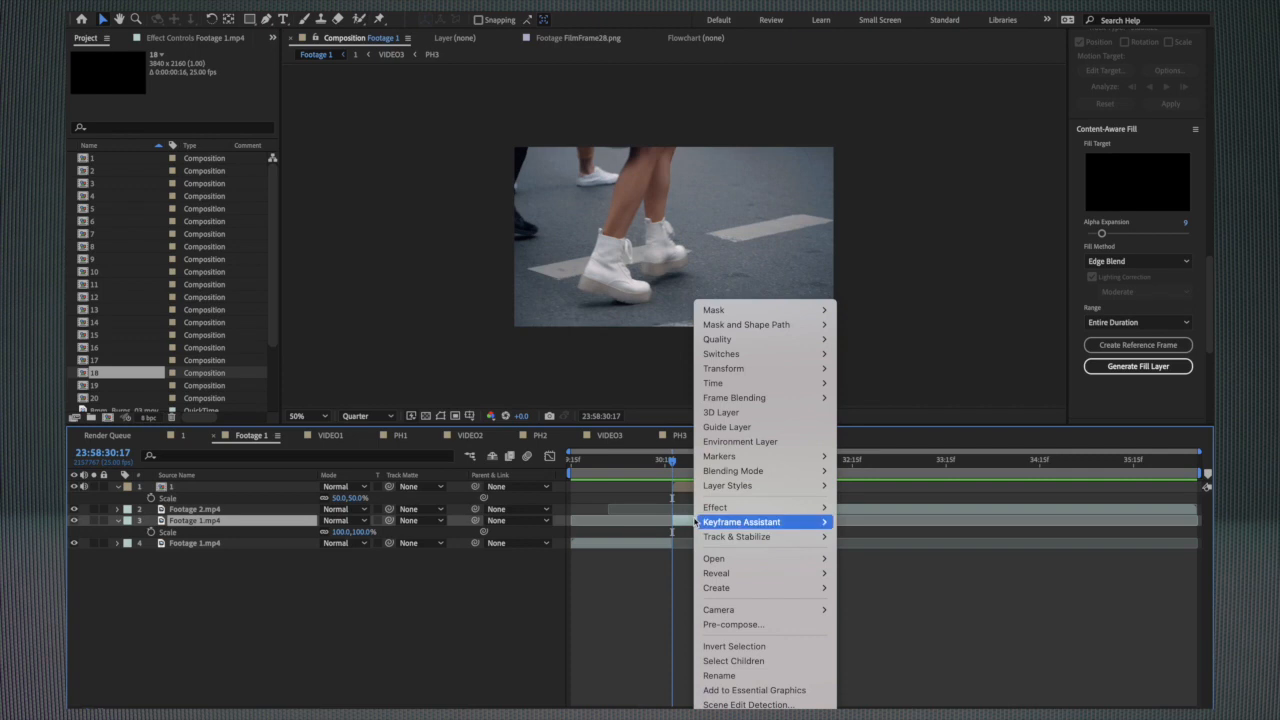
mouse_move(712, 384)
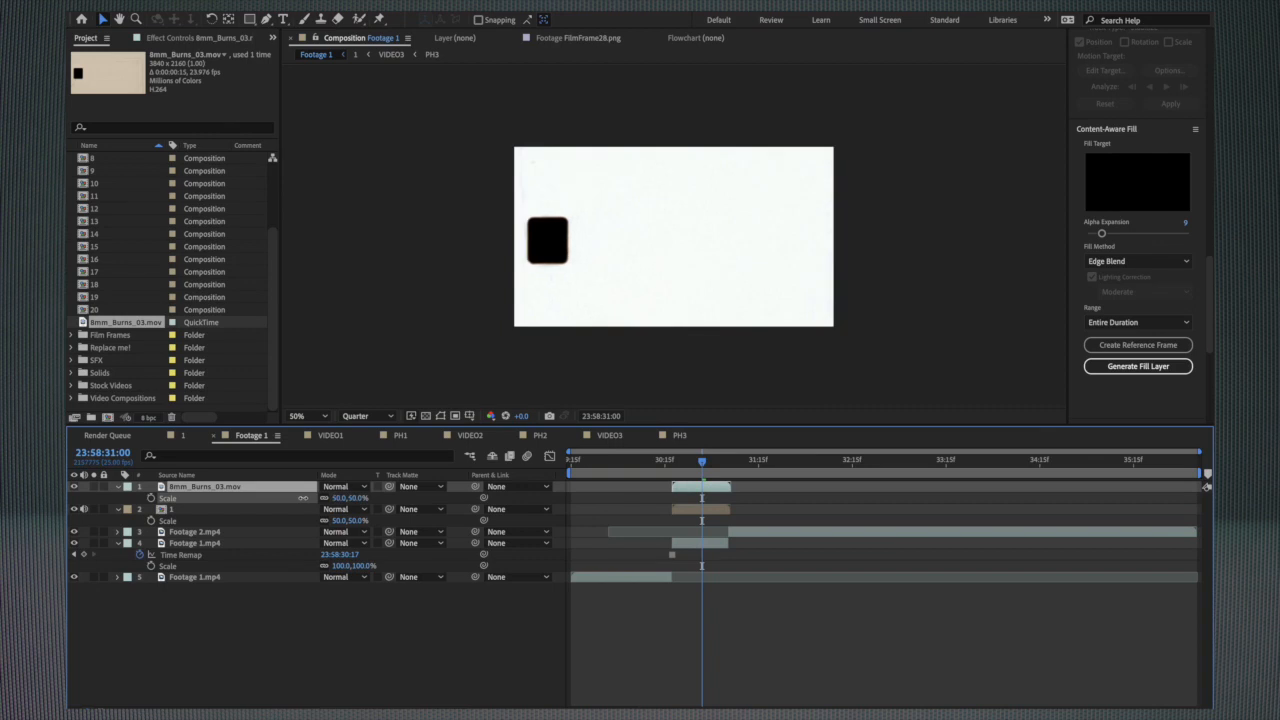
Set the film-burn layer's blending mode to Overlay and scrub past the transition to check it
click(344, 488)
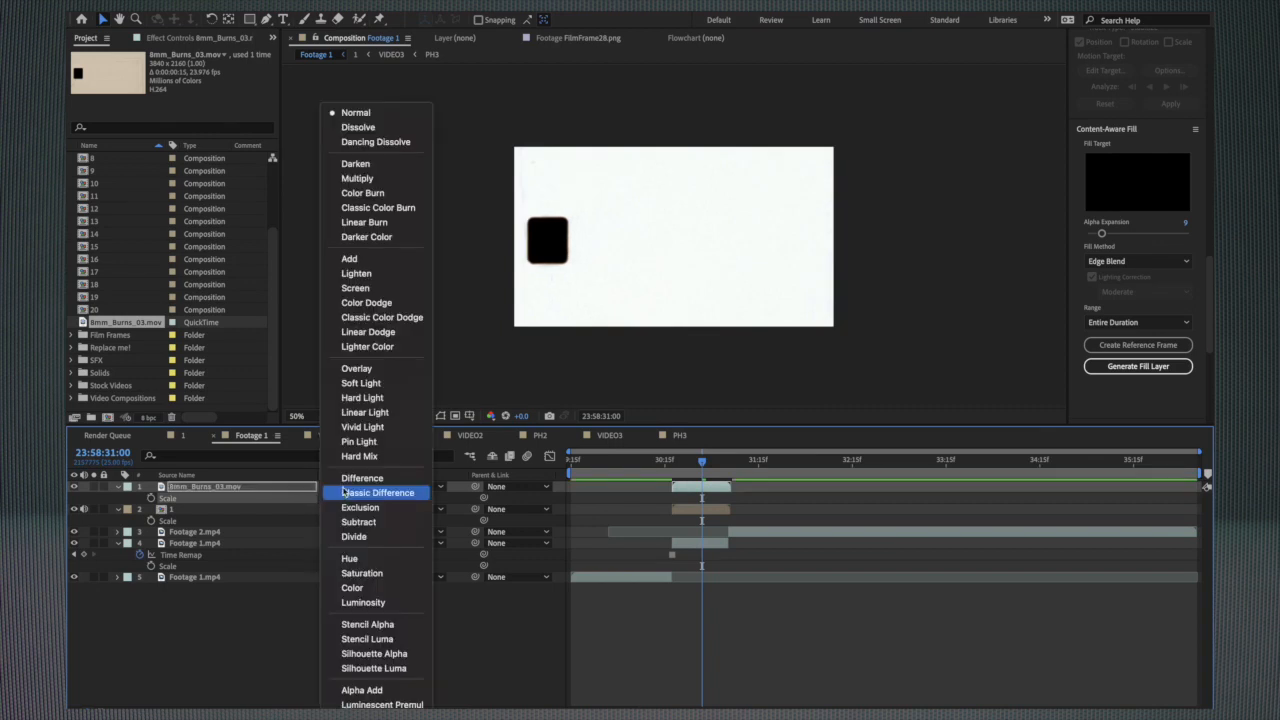
click(356, 368)
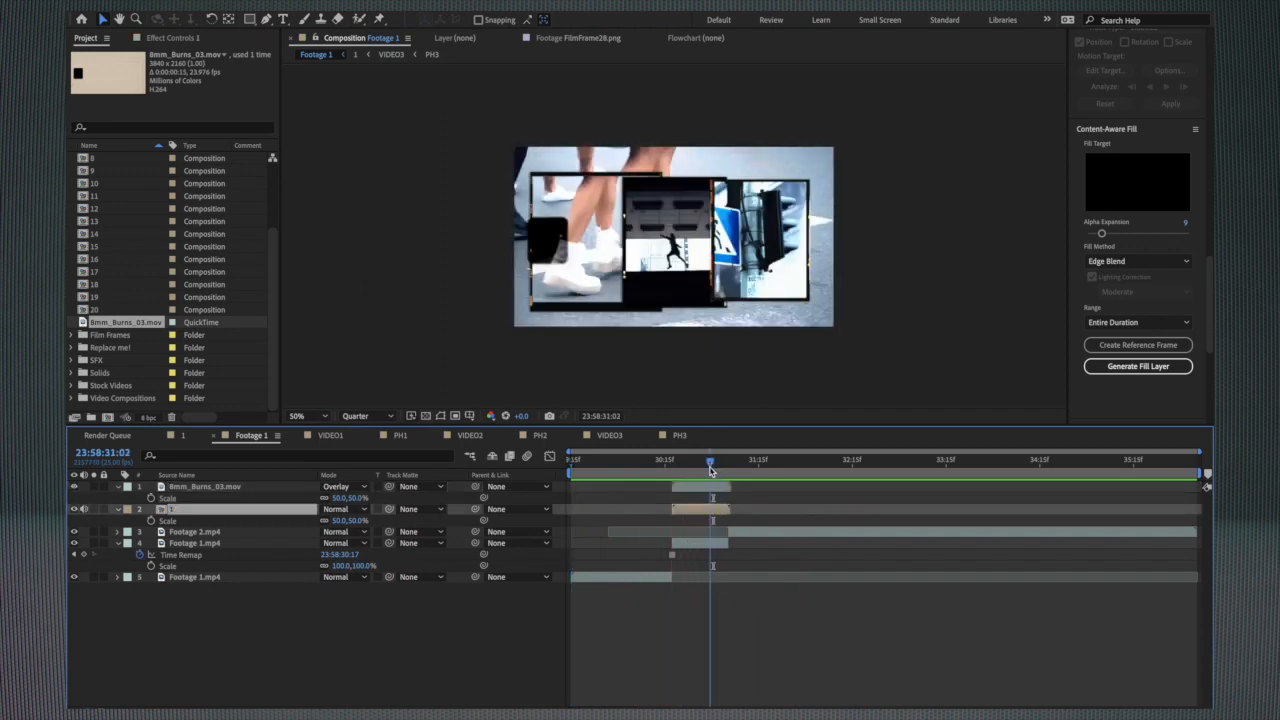
click(712, 460)
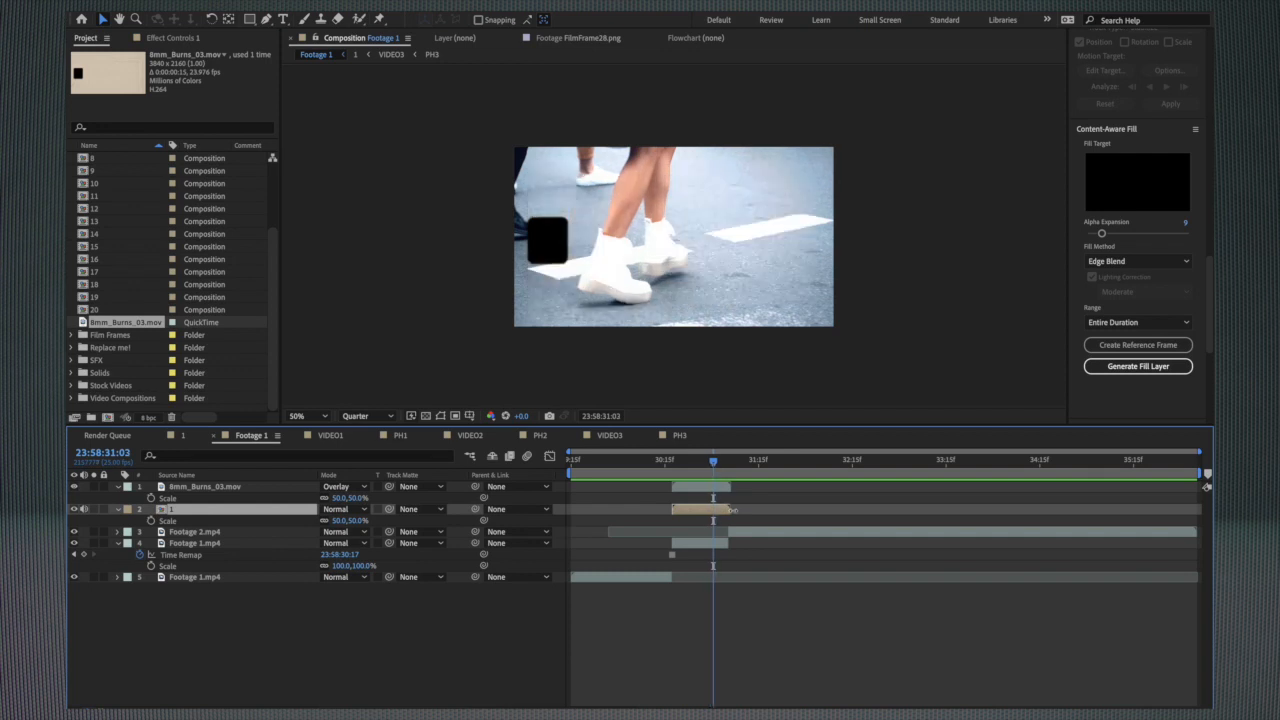